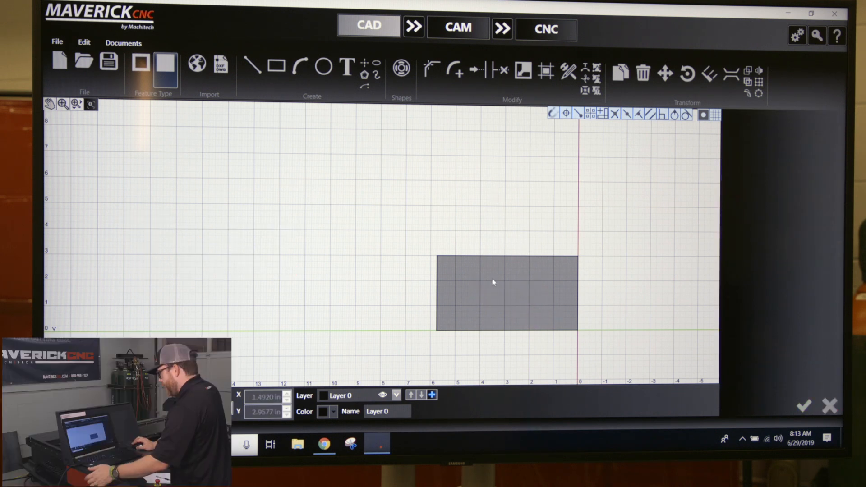
pyautogui.moveTo(498, 319)
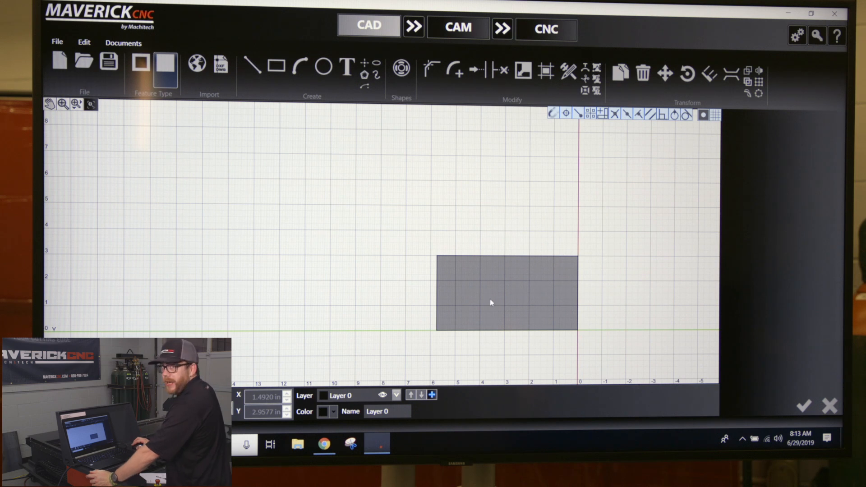
pyautogui.moveTo(370, 158)
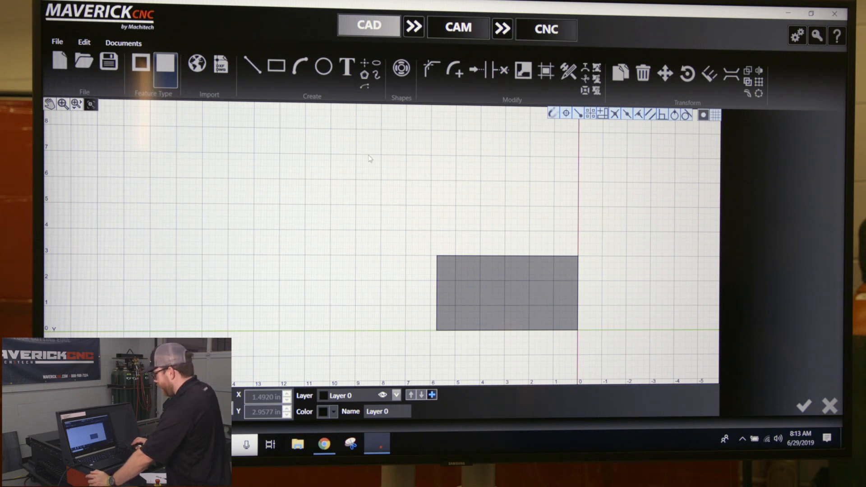
pyautogui.moveTo(347, 72)
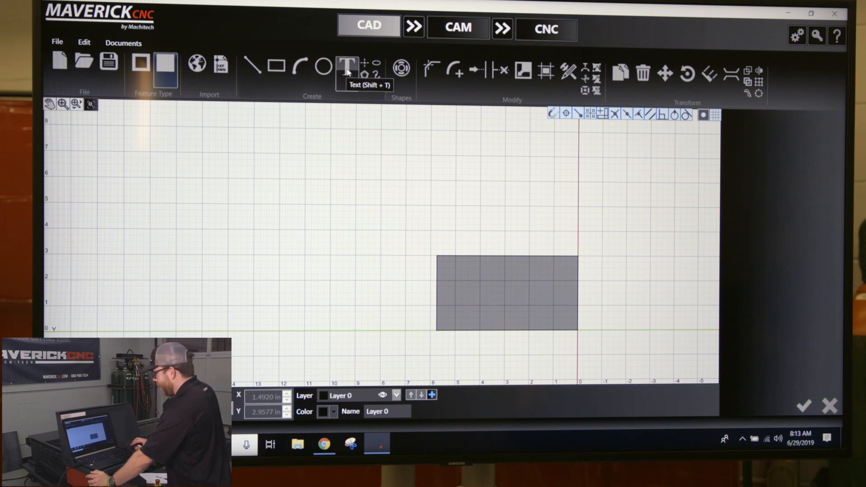
# - Place a default text element inside the gray rectangle using the Text tool
pyautogui.click(347, 68)
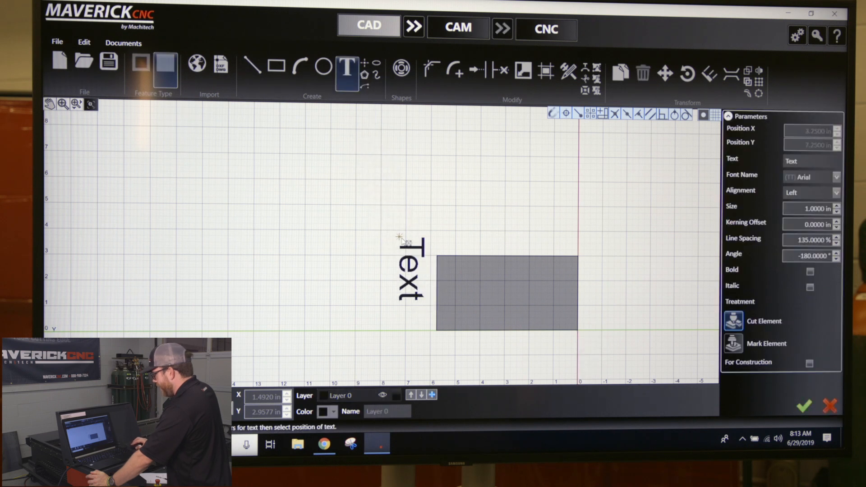
pyautogui.click(476, 296)
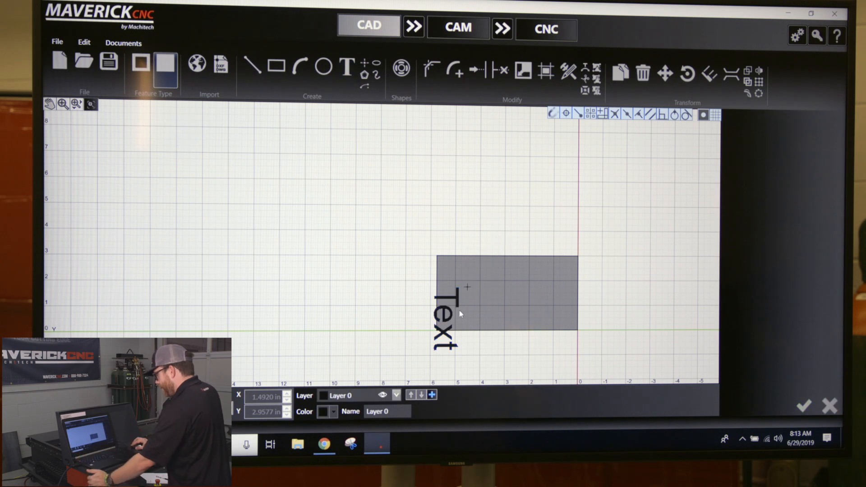
pyautogui.click(443, 321)
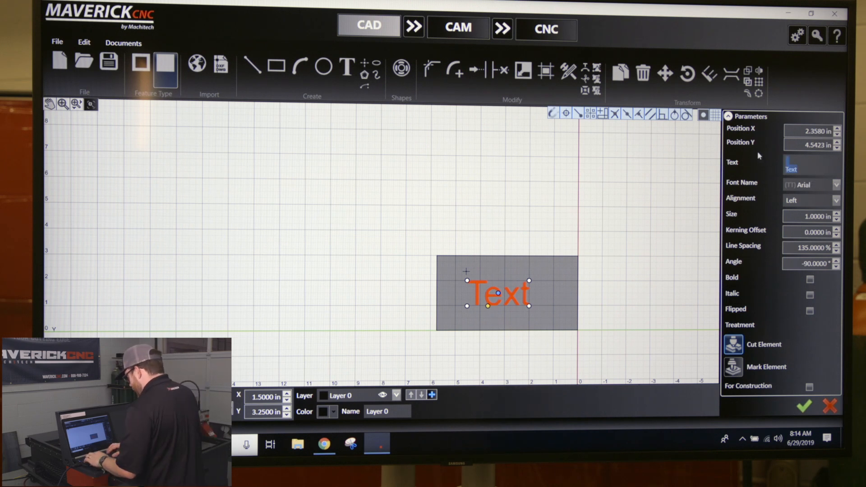
# - Change the text to read MAVERICK, check its parameters, and deselect it
pyautogui.write('MAVERI')
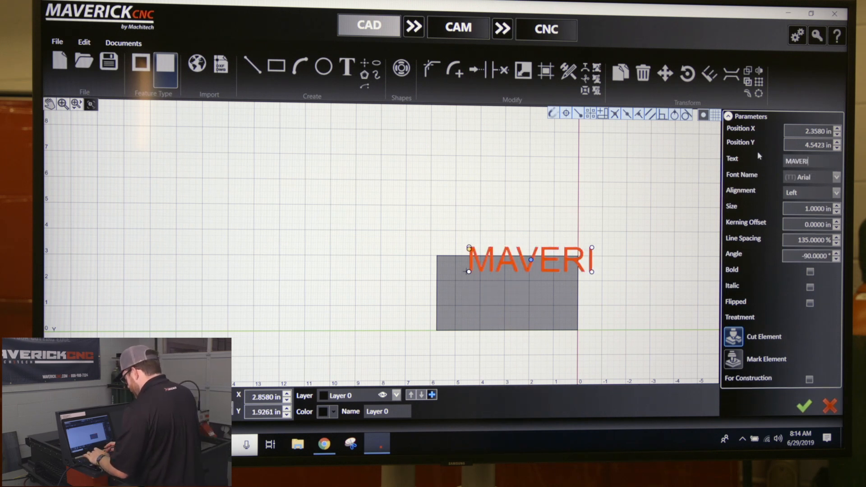
pyautogui.write('CK')
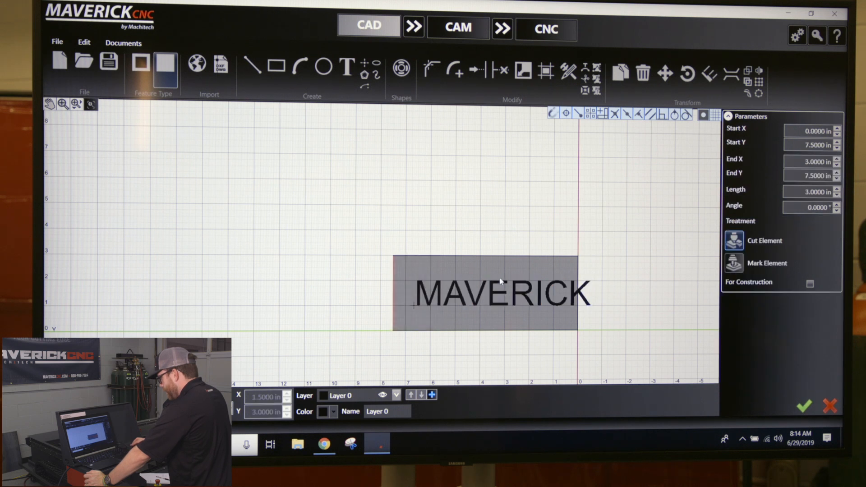
pyautogui.click(500, 295)
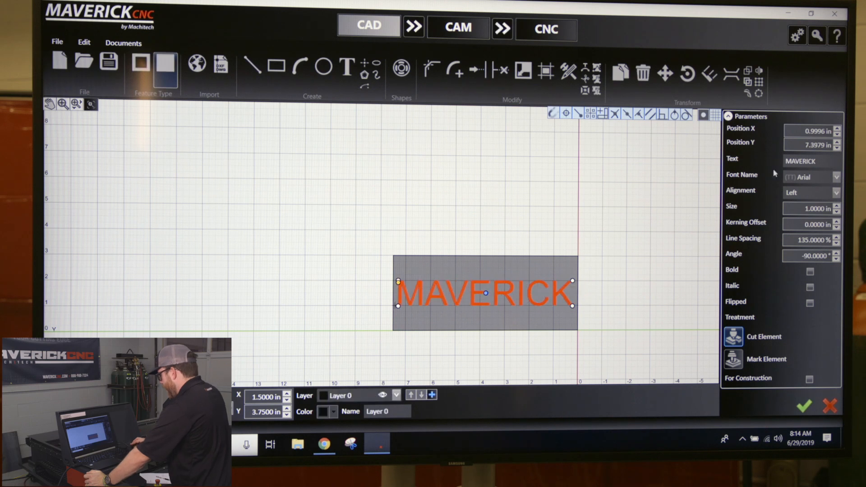
pyautogui.moveTo(819, 177)
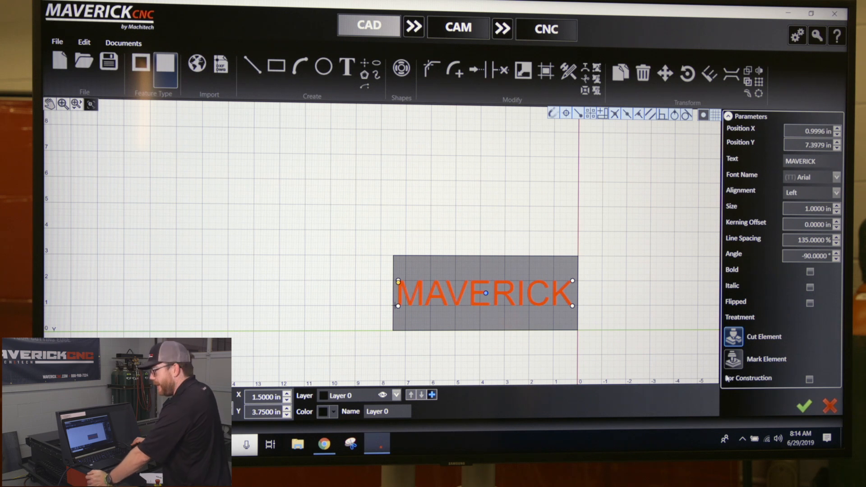
pyautogui.moveTo(500, 352)
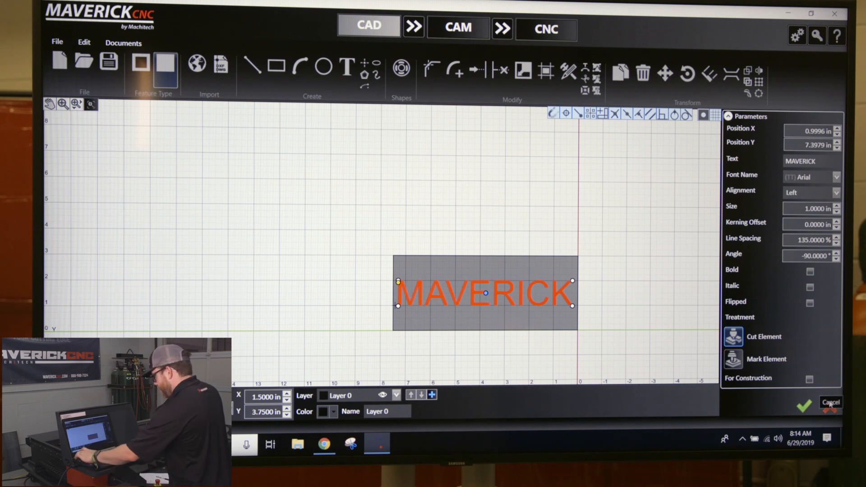
pyautogui.click(832, 403)
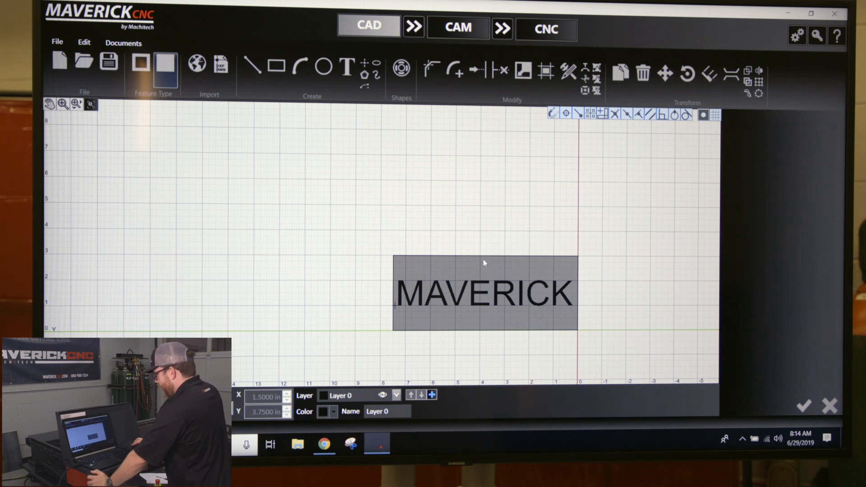
pyautogui.moveTo(467, 295)
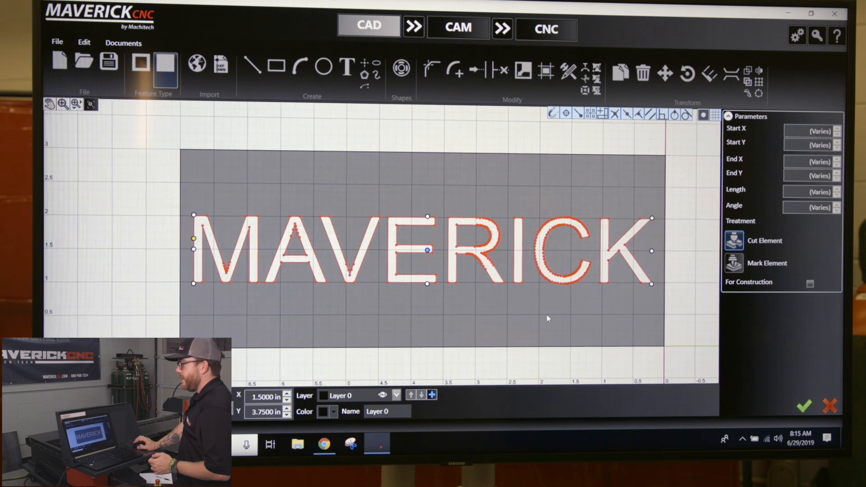
pyautogui.moveTo(455, 356)
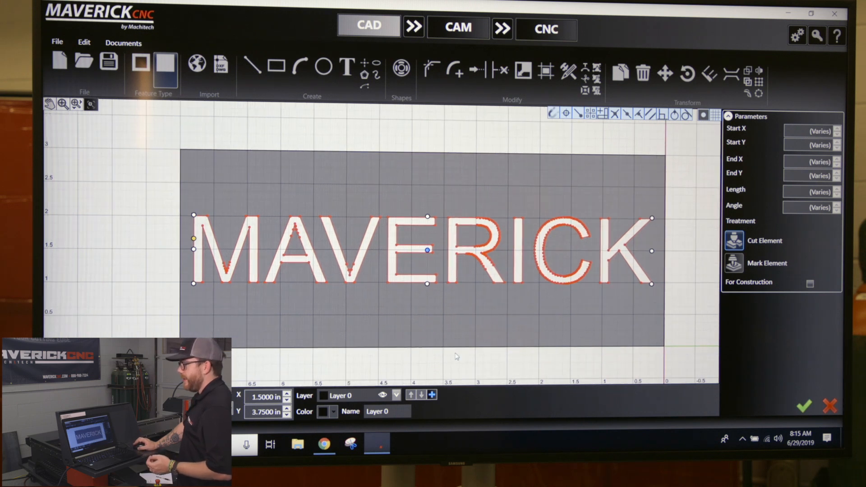
pyautogui.moveTo(471, 331)
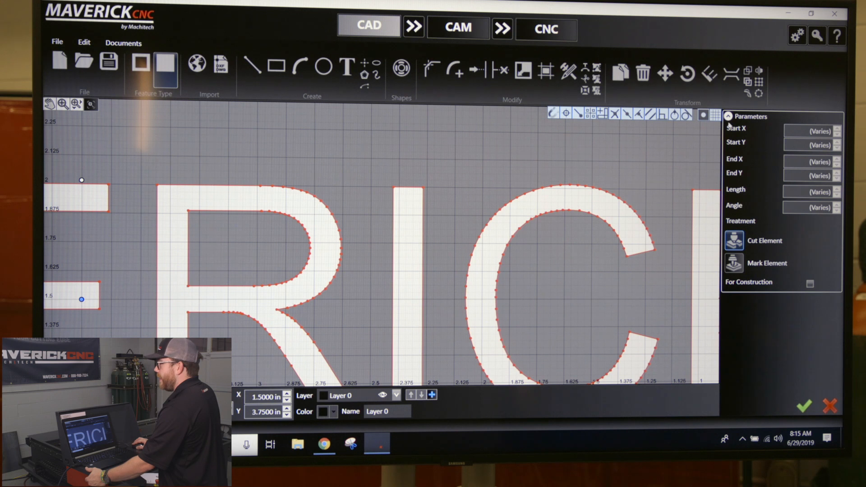
pyautogui.moveTo(747, 93)
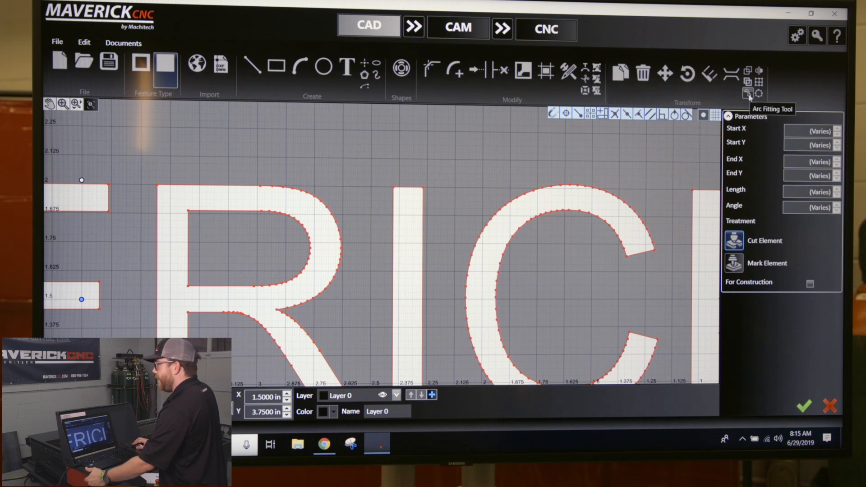
pyautogui.moveTo(751, 97)
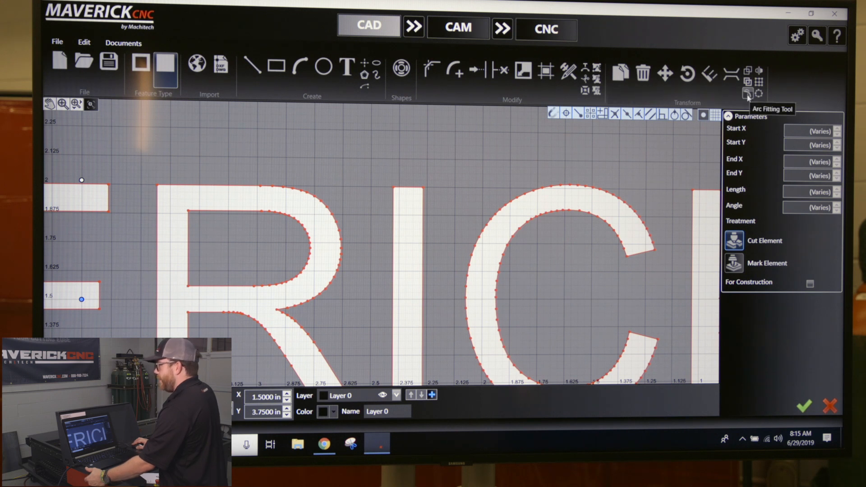
# - Start arc fitting on the exploded MAVERICK letter outlines (294 entities)
pyautogui.click(747, 93)
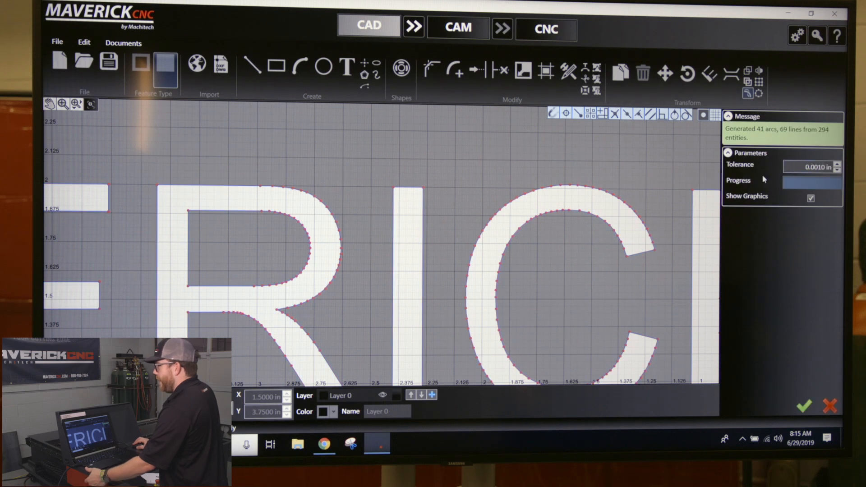
pyautogui.moveTo(782, 187)
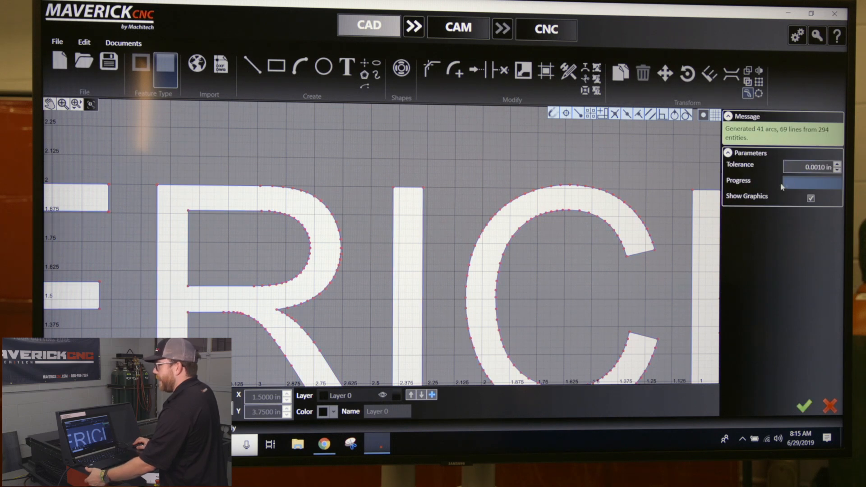
pyautogui.moveTo(565, 195)
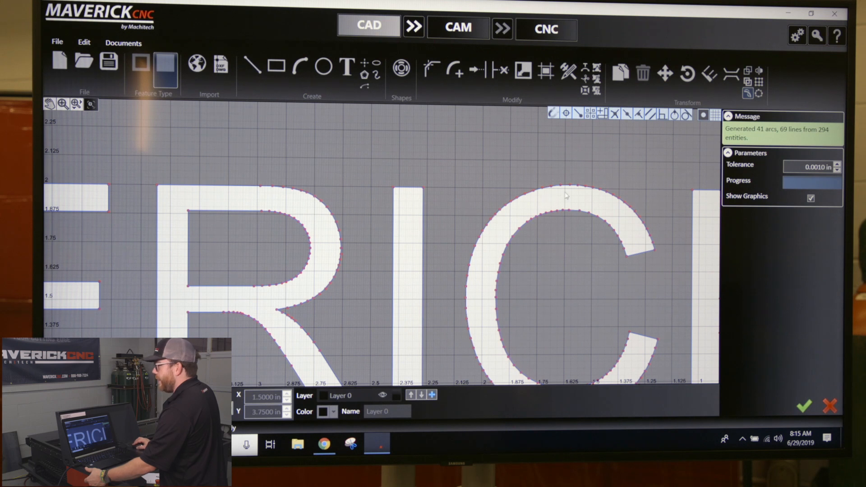
# - Loosen the arc-fitting tolerance to about 0.061 in, giving 23 arcs and 47 lines
pyautogui.click(840, 163)
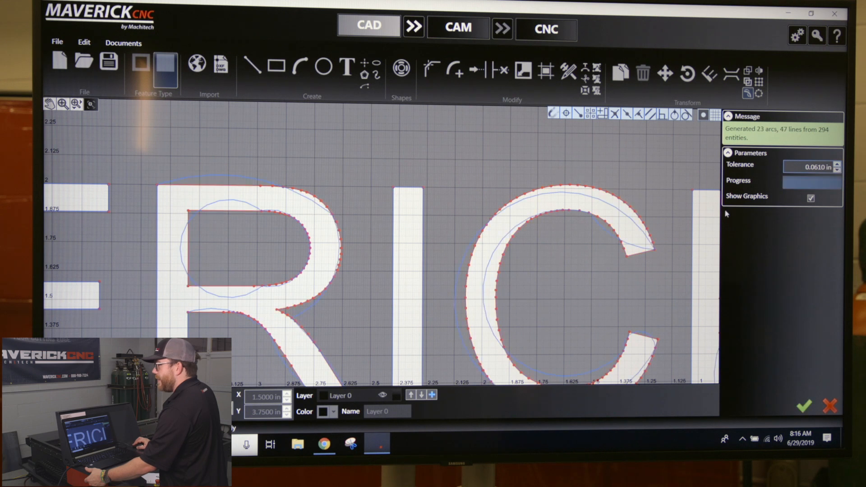
pyautogui.moveTo(516, 271)
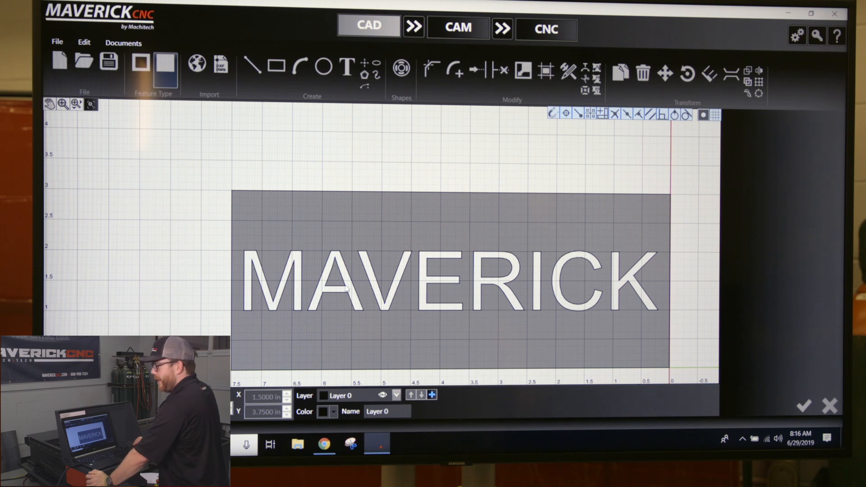
pyautogui.moveTo(686, 157)
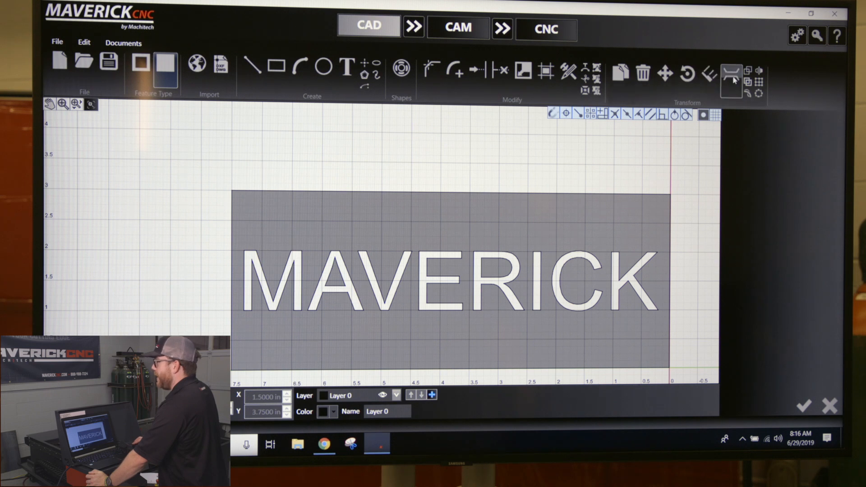
pyautogui.moveTo(731, 77)
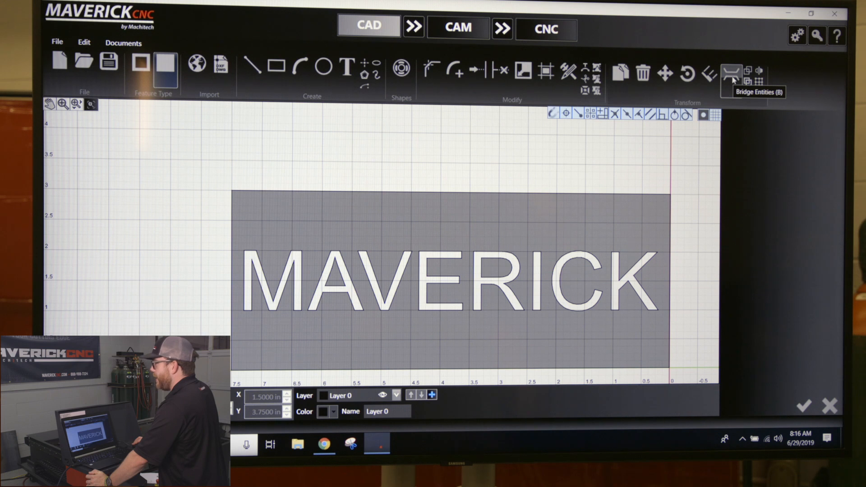
# - Add 0.08 in wide bridges across the R stem and the letter A
pyautogui.click(732, 74)
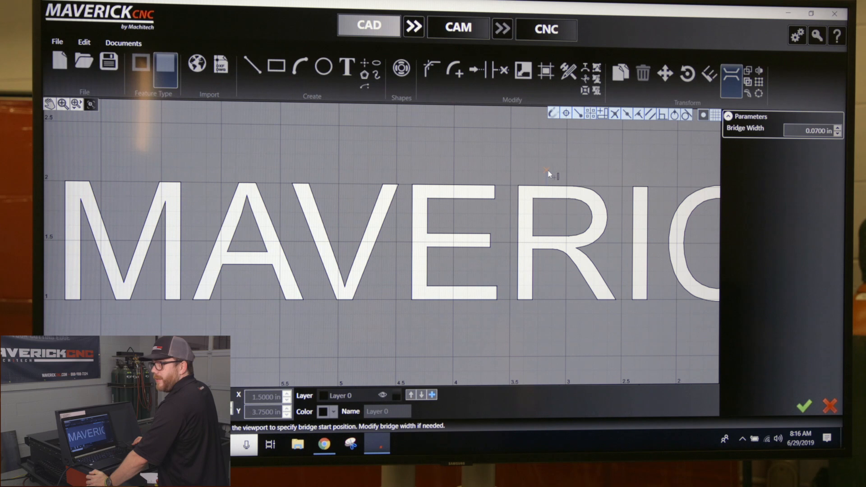
pyautogui.click(547, 174)
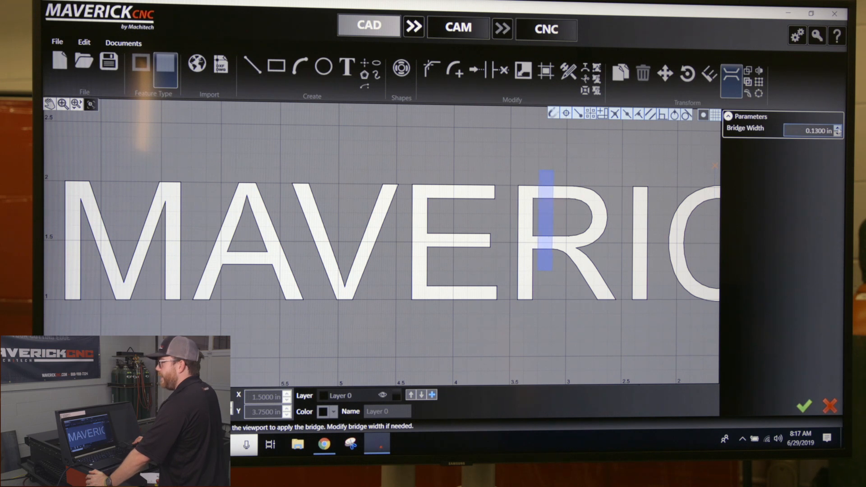
pyautogui.click(840, 135)
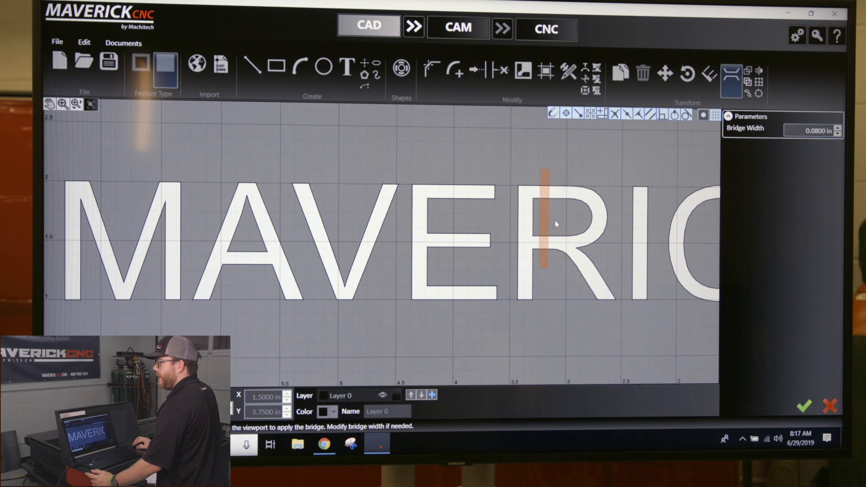
pyautogui.moveTo(547, 231)
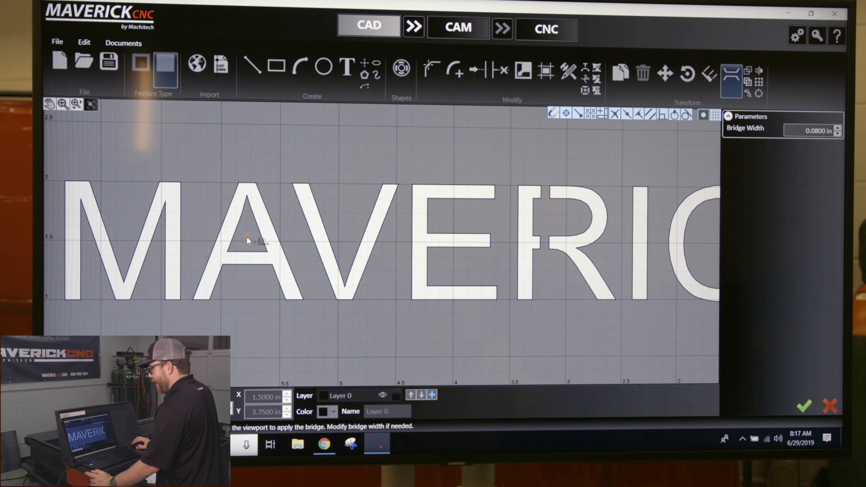
pyautogui.click(247, 236)
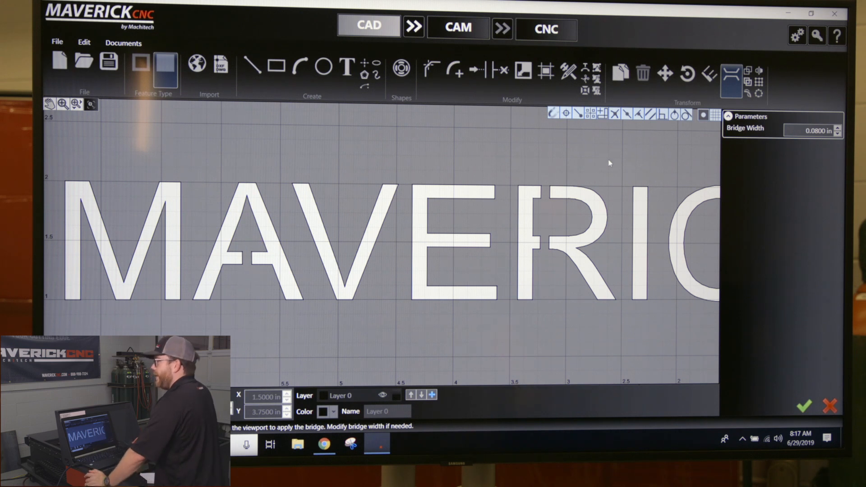
pyautogui.moveTo(733, 78)
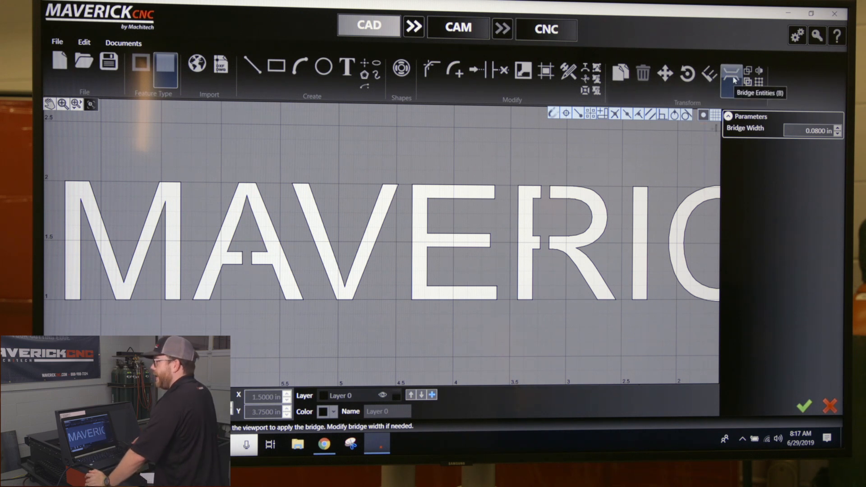